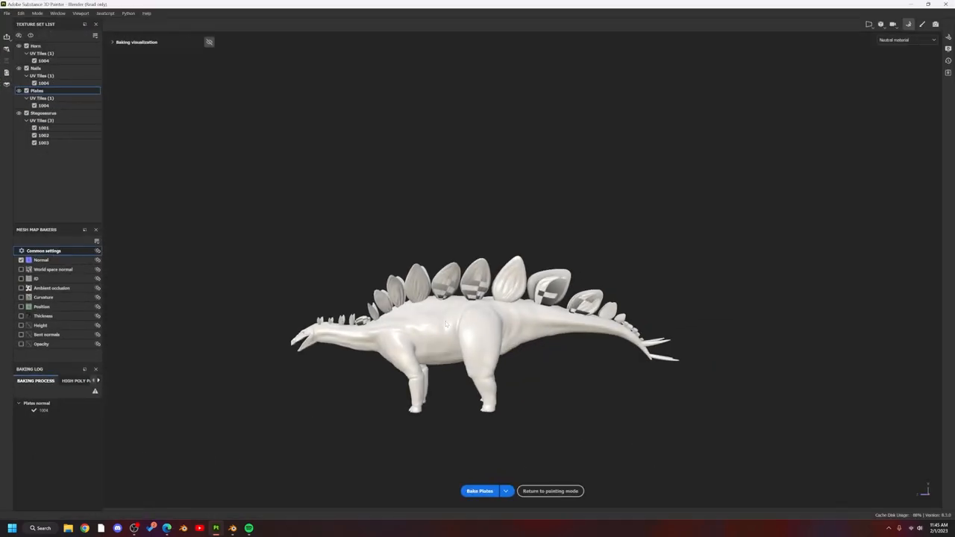
- Orbit around the stegosaurus plates to inspect them, then view the baked model in Substance Painter
{"action": "left_click_drag", "start_coordinate": [485, 328], "coordinate": [463, 344]}
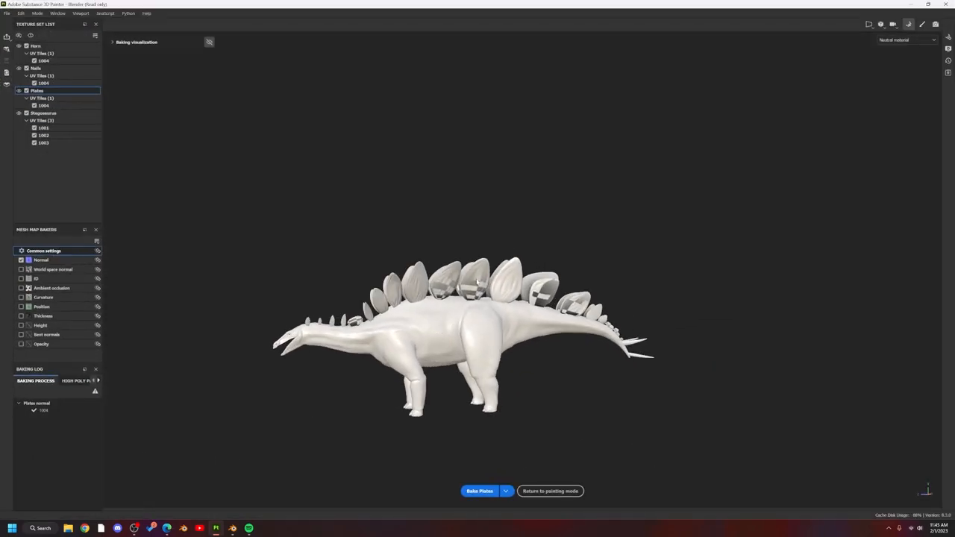
{"action": "left_click_drag", "start_coordinate": [477, 329], "coordinate": [552, 284]}
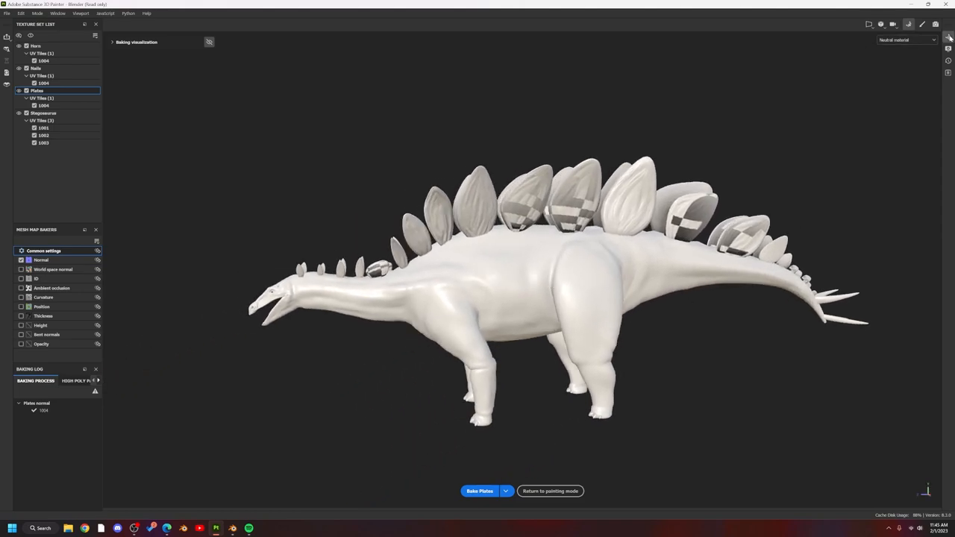
{"action": "left_click", "coordinate": [949, 36]}
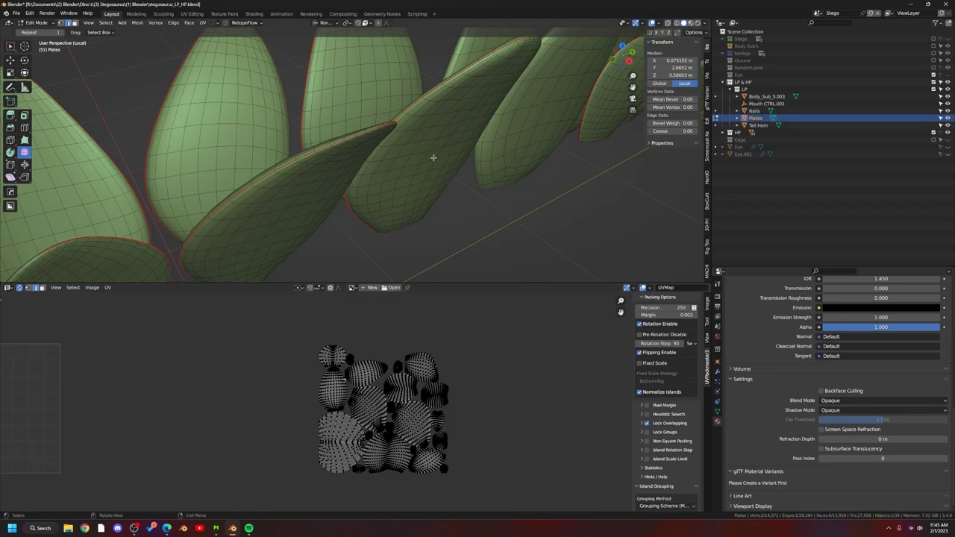
{"action": "left_click_drag", "start_coordinate": [433, 158], "coordinate": [336, 177]}
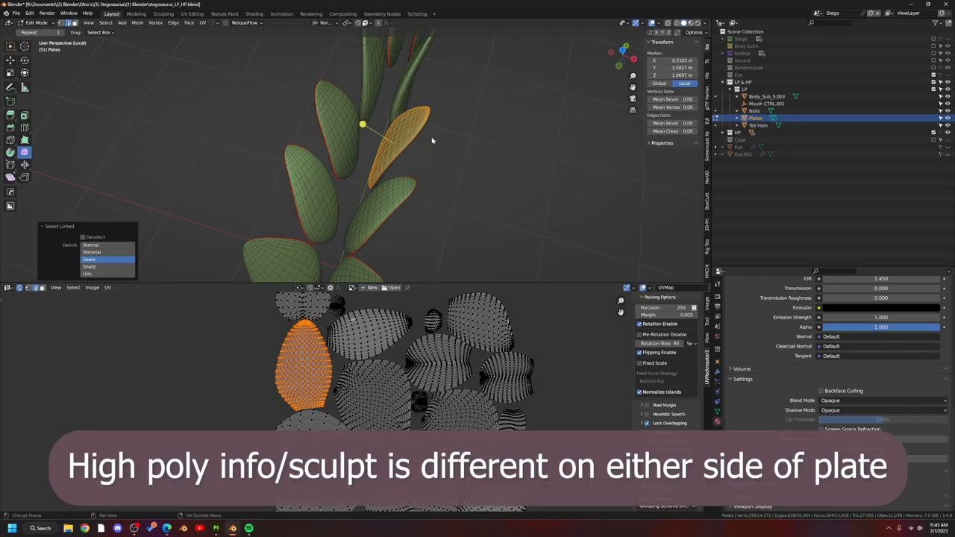
{"action": "mouse_move", "coordinate": [402, 136]}
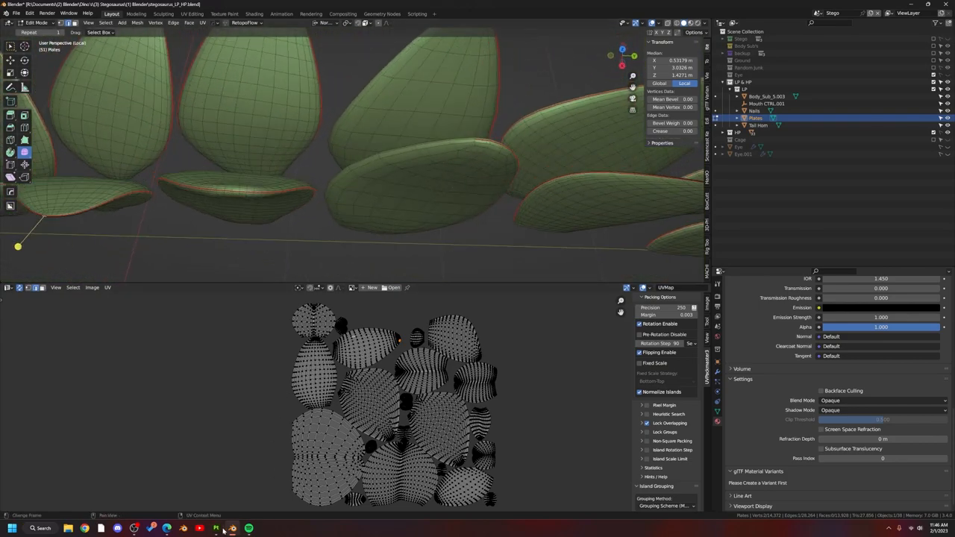
{"action": "left_click", "coordinate": [216, 529]}
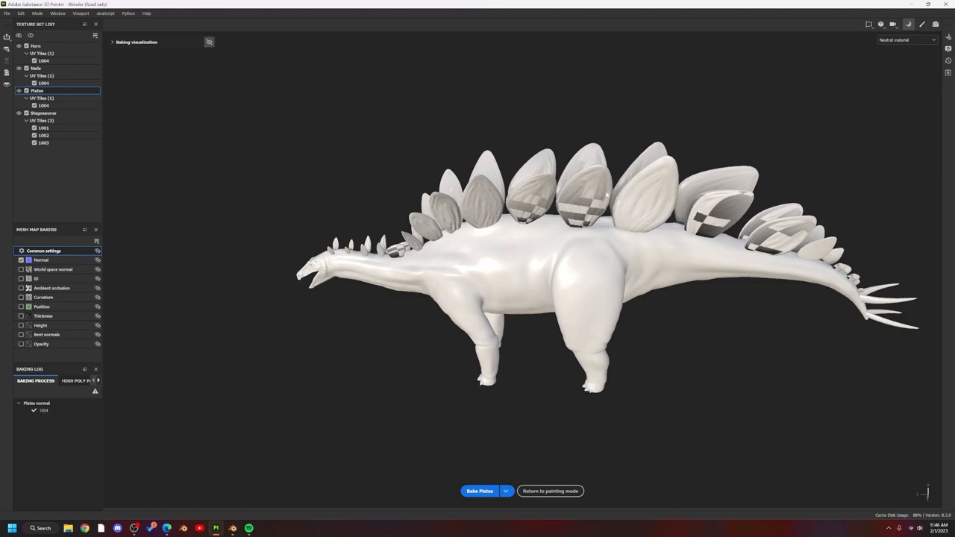
{"action": "mouse_move", "coordinate": [394, 413]}
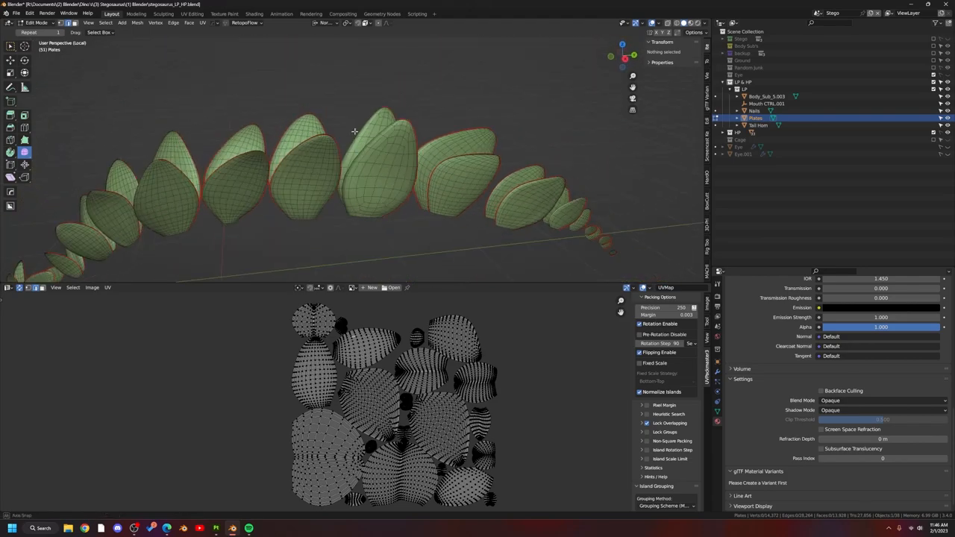
- Select a plate to show its UV island, then orbit to look along the plate row
{"action": "left_click", "coordinate": [467, 195]}
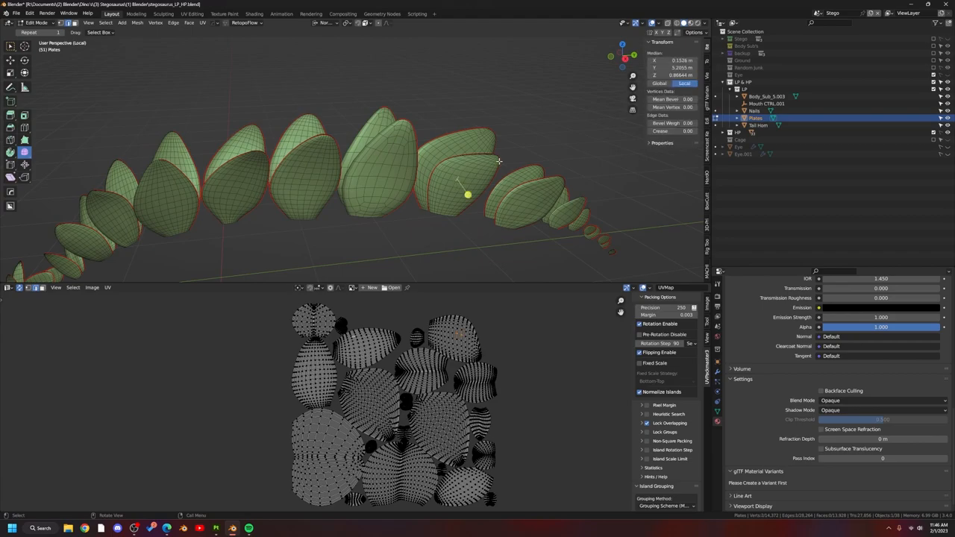
{"action": "mouse_move", "coordinate": [500, 148]}
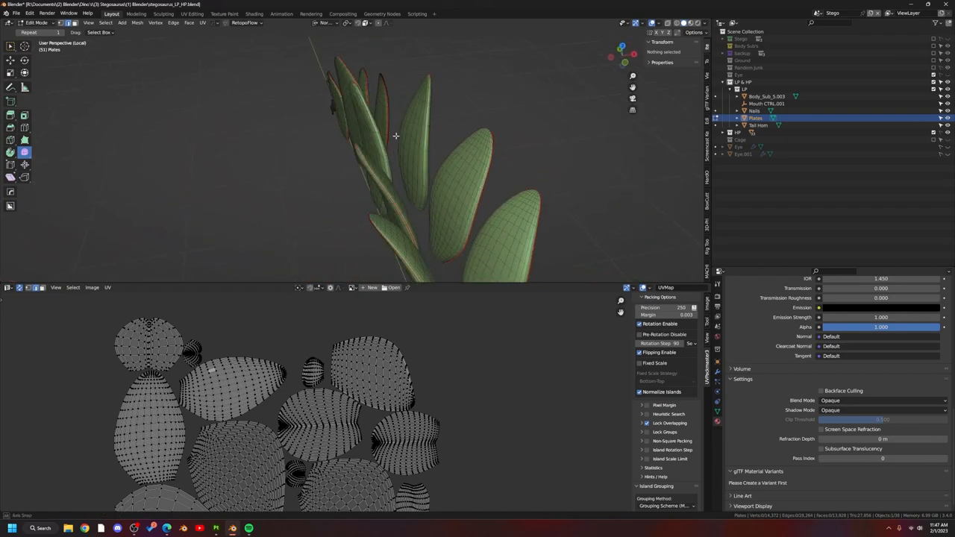
{"action": "left_click_drag", "start_coordinate": [396, 136], "coordinate": [434, 203]}
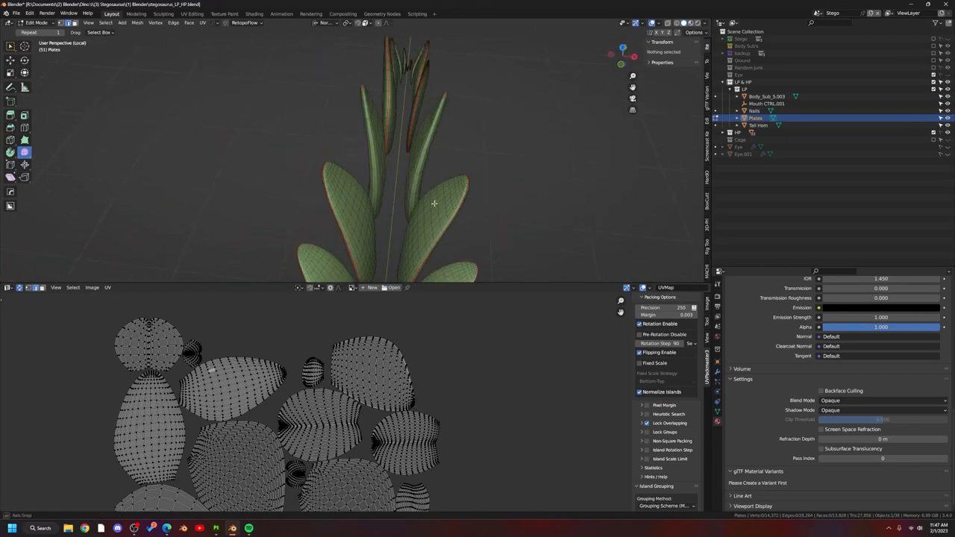